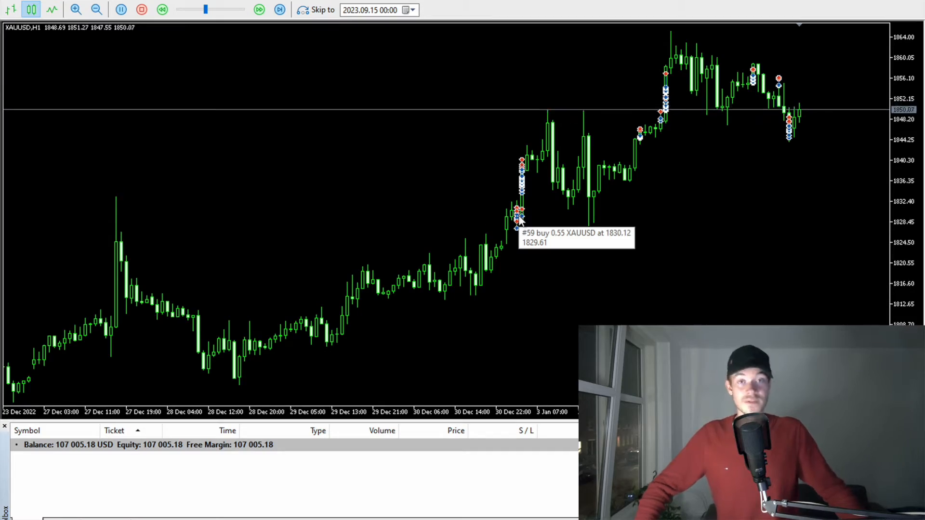
# Run the visual XAUUSD backtest at maximum speed and zoom in four times on the candles
pyautogui.click(281, 10)
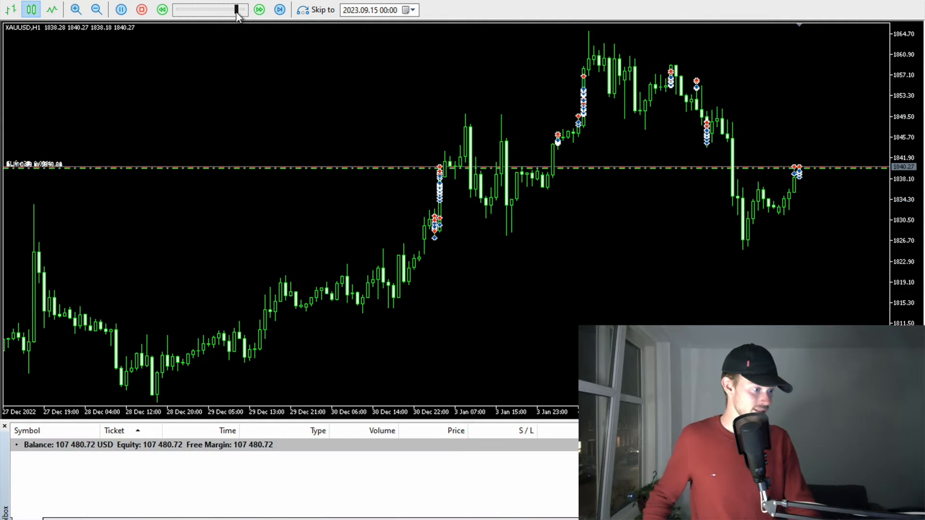
pyautogui.click(75, 9)
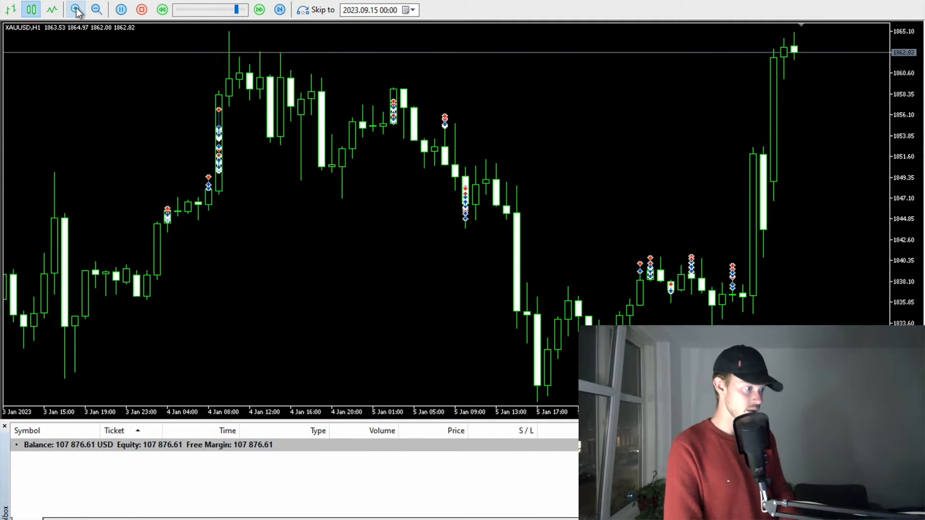
pyautogui.click(74, 10)
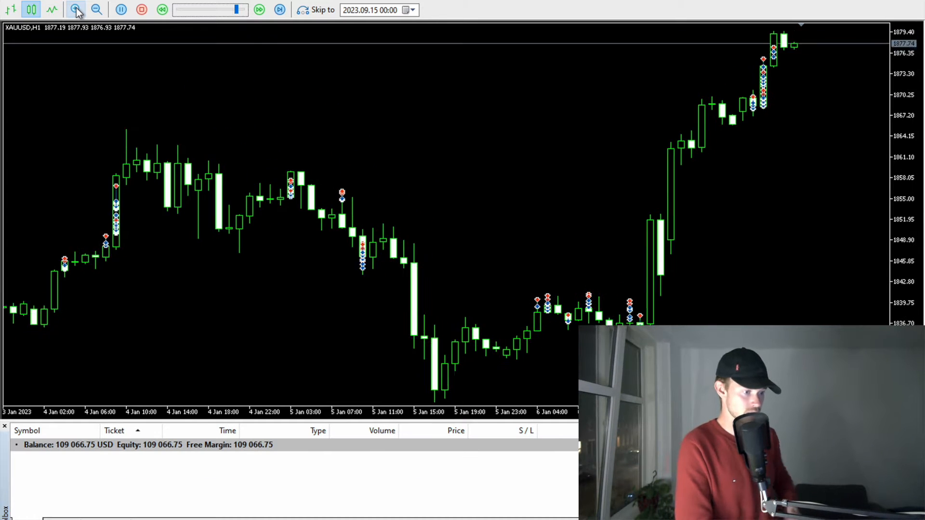
pyautogui.click(74, 10)
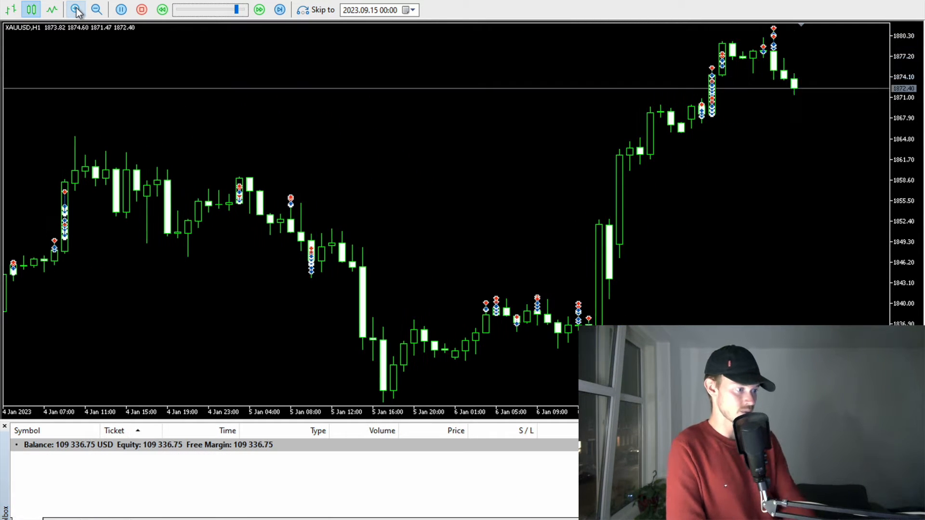
pyautogui.click(75, 10)
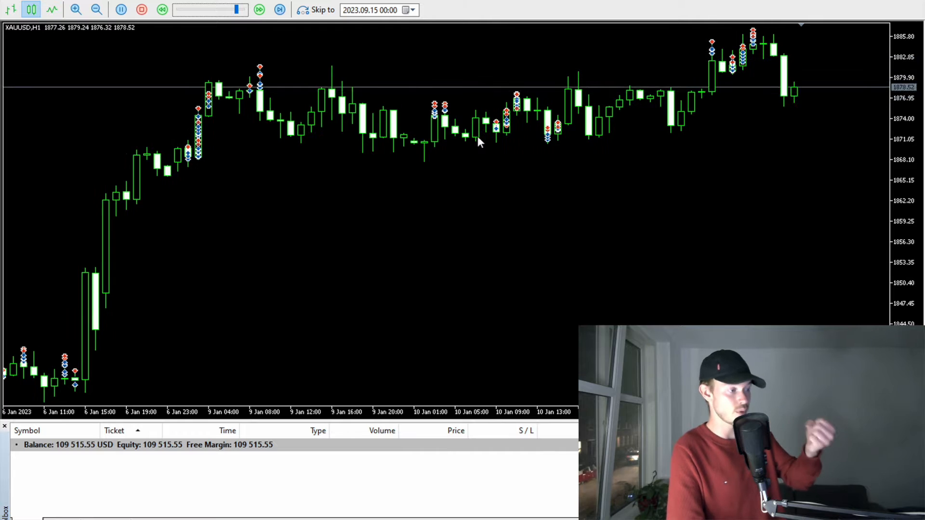
# Keep the visual gold backtest running into early February, balance reaching 167,690.79 USD
pyautogui.click(279, 9)
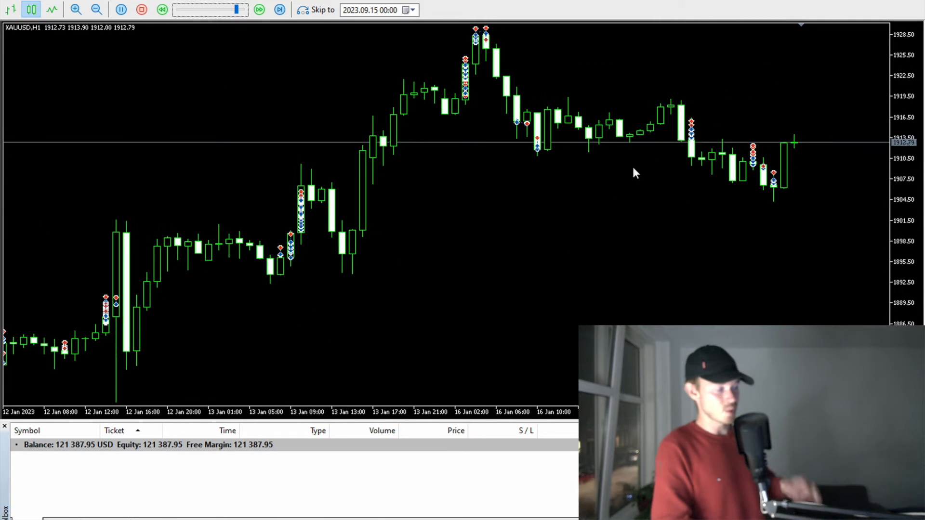
pyautogui.click(258, 10)
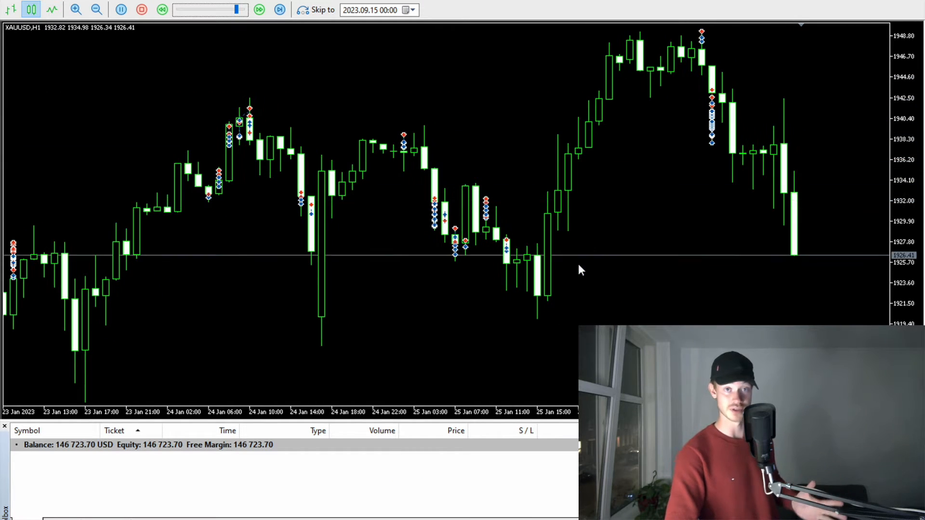
pyautogui.click(260, 9)
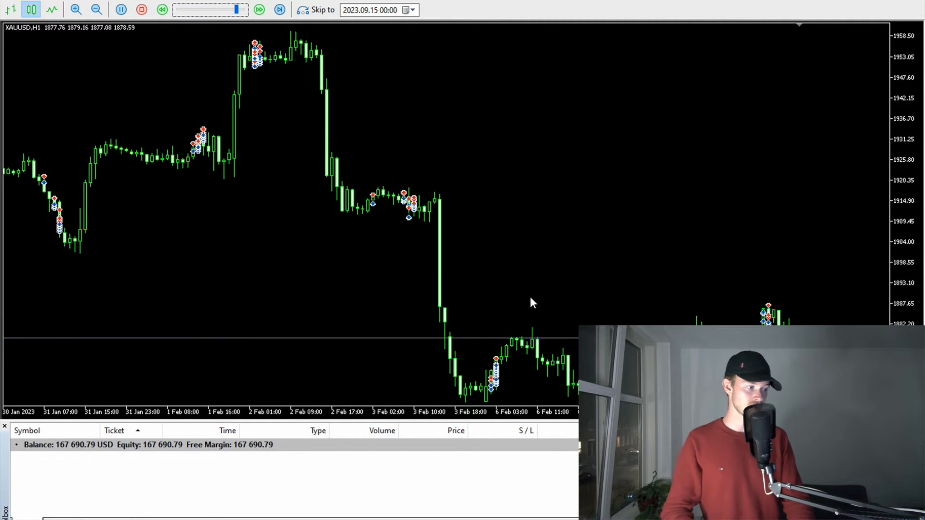
# Zoom in closer on the running chart and restore the Strategy Tester beside it
pyautogui.click(95, 10)
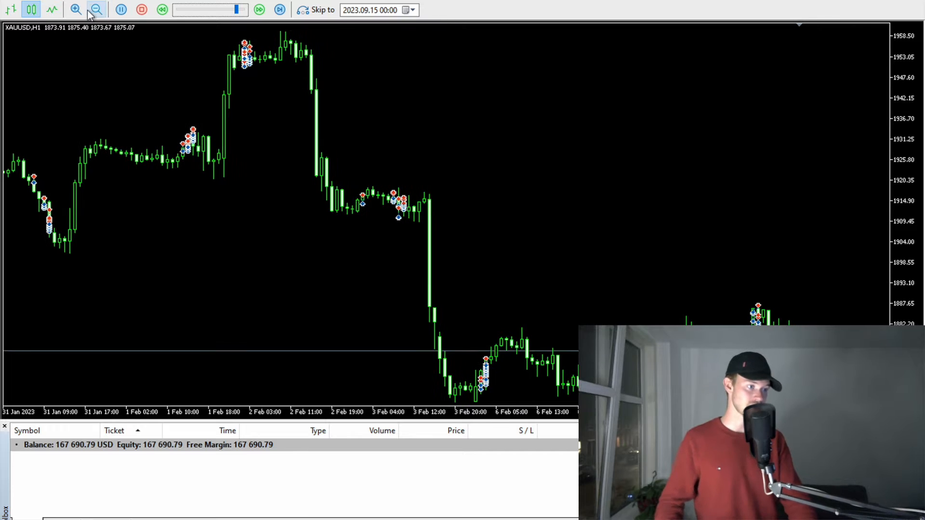
pyautogui.click(75, 9)
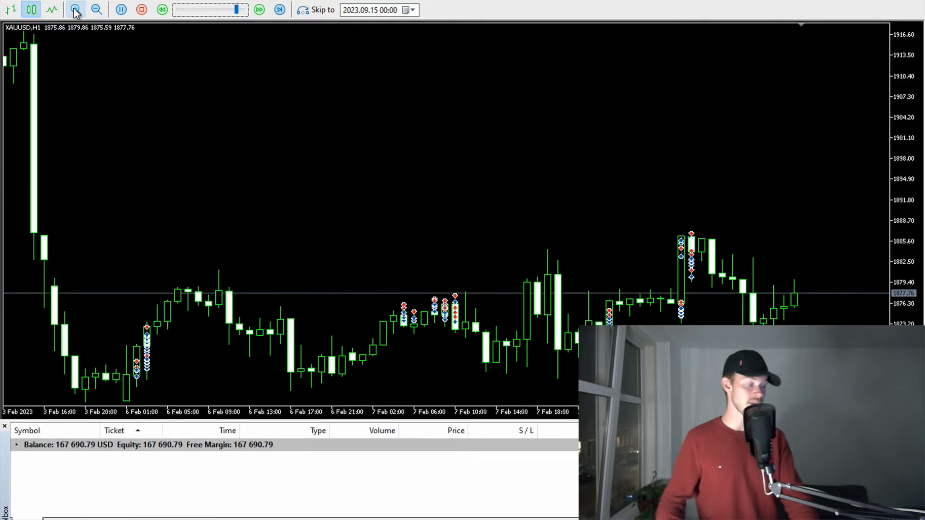
pyautogui.click(74, 9)
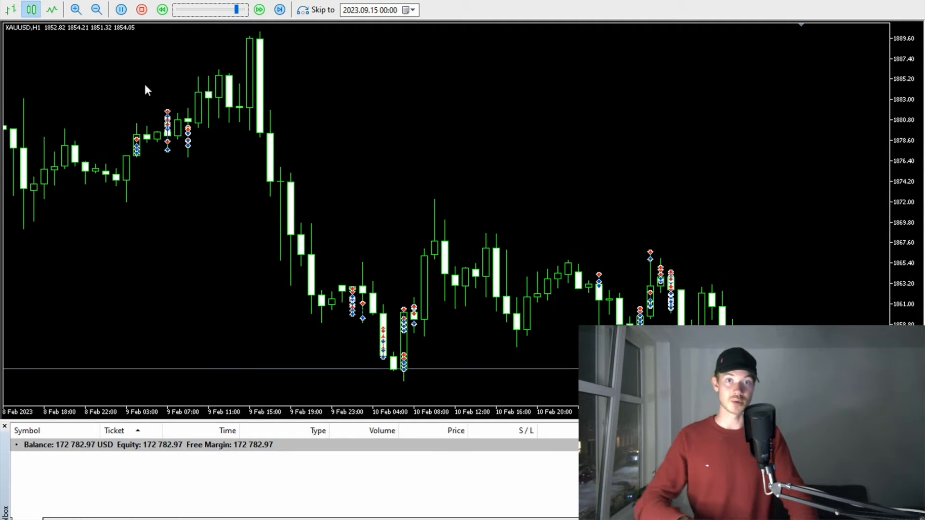
pyautogui.click(259, 10)
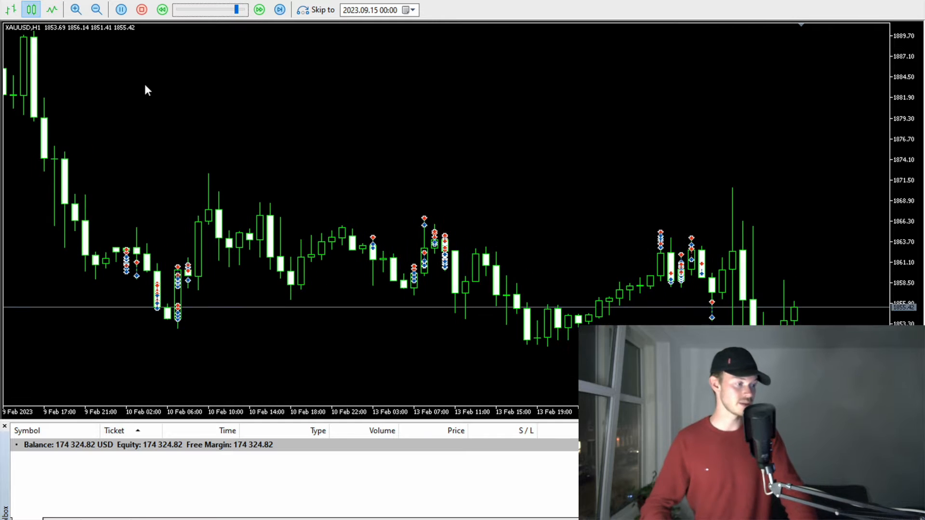
pyautogui.click(259, 10)
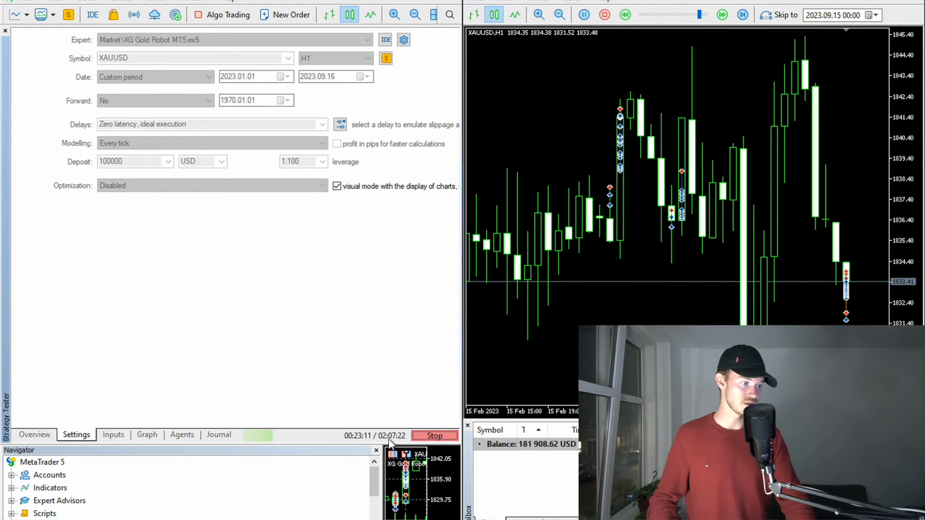
# Close the visual test chart so the backtest finishes without visual mode
pyautogui.click(435, 436)
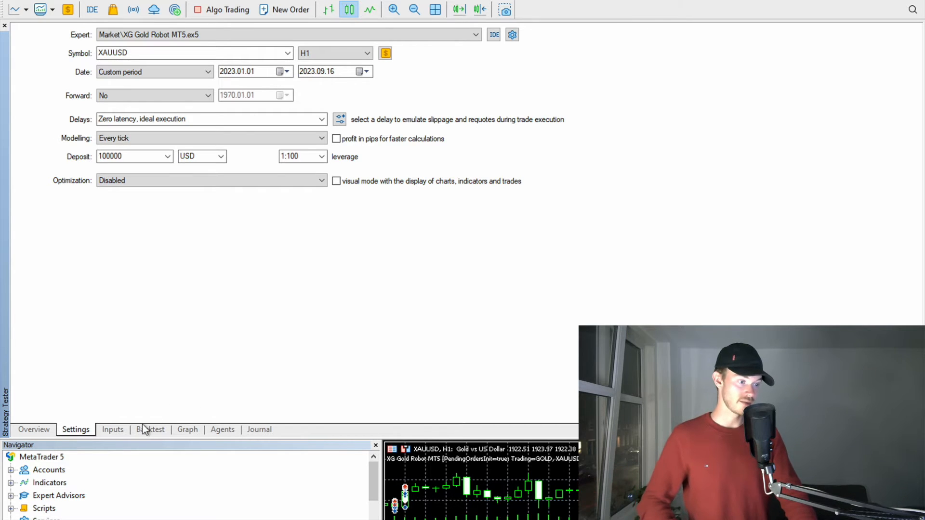
# Show the Backtest report: 3,038,651.85 net profit, 10,034 trades, 7.30 profit factor
pyautogui.click(149, 430)
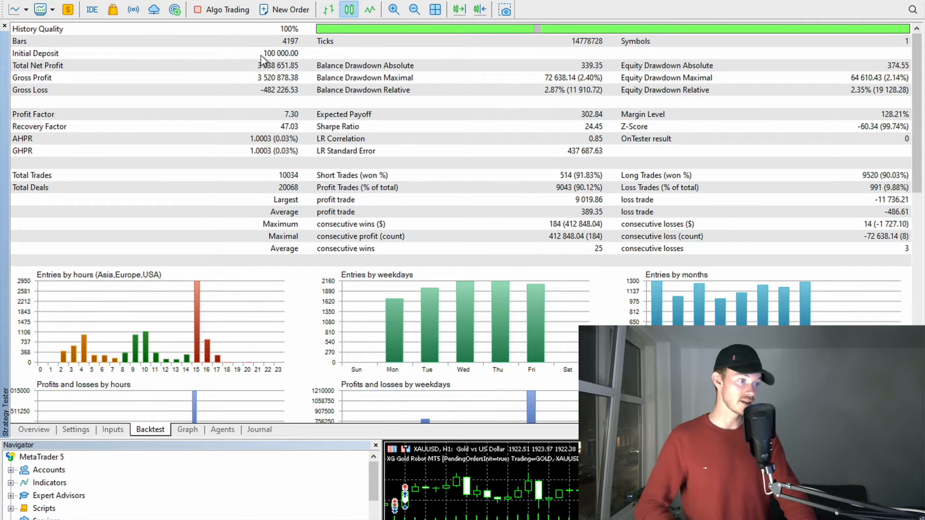
pyautogui.moveTo(255, 74)
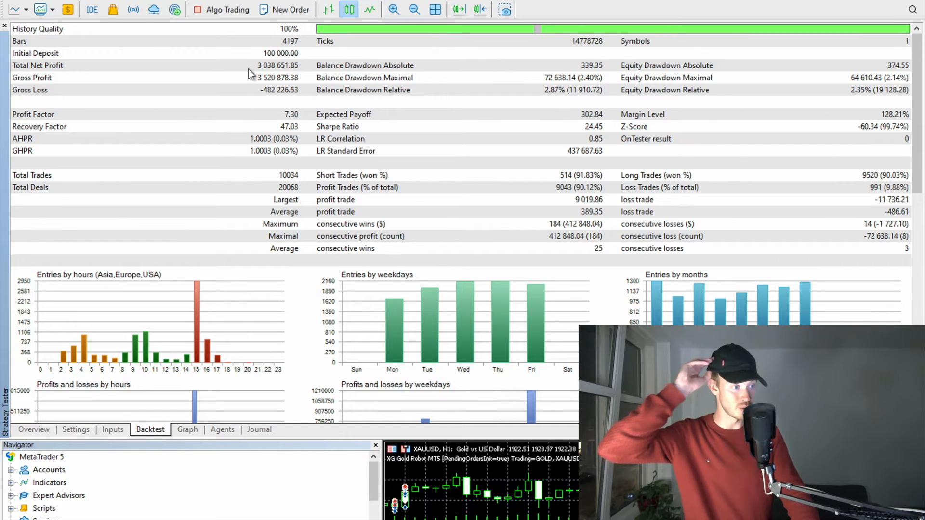
pyautogui.moveTo(282, 86)
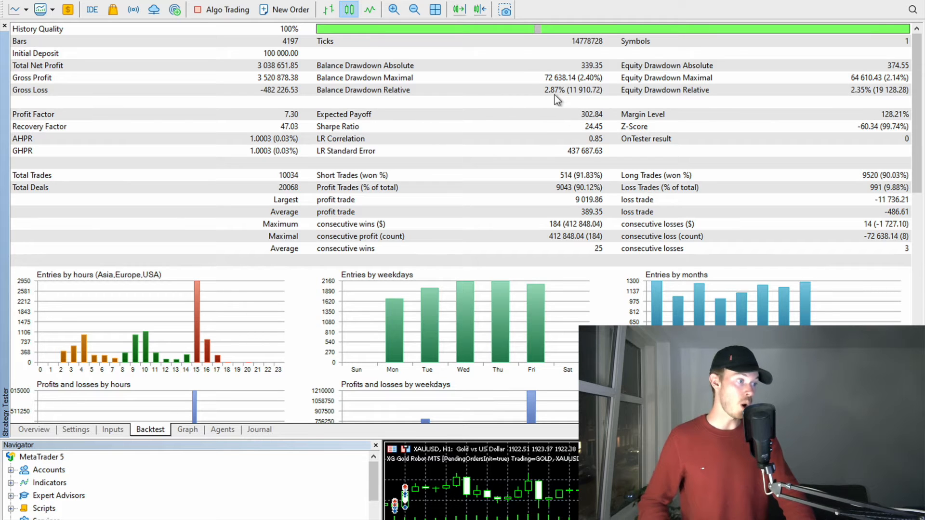
pyautogui.moveTo(291, 100)
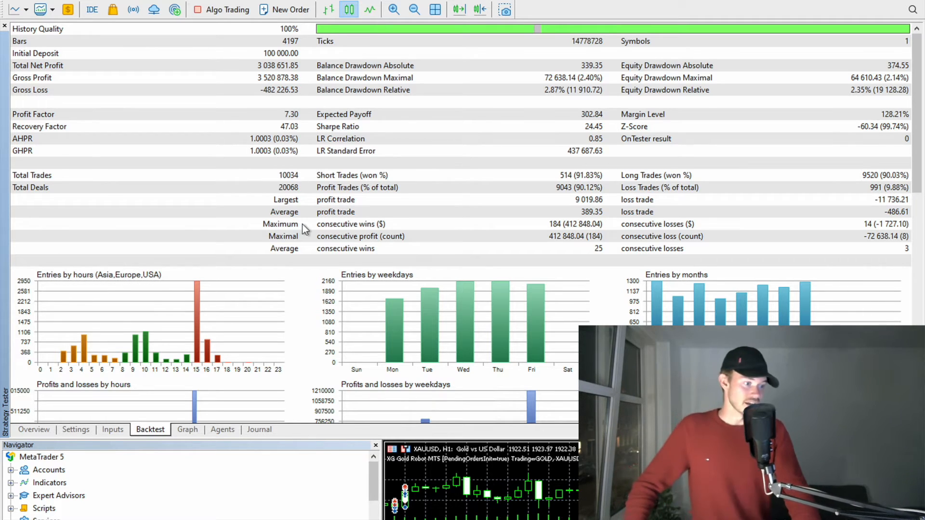
pyautogui.moveTo(207, 413)
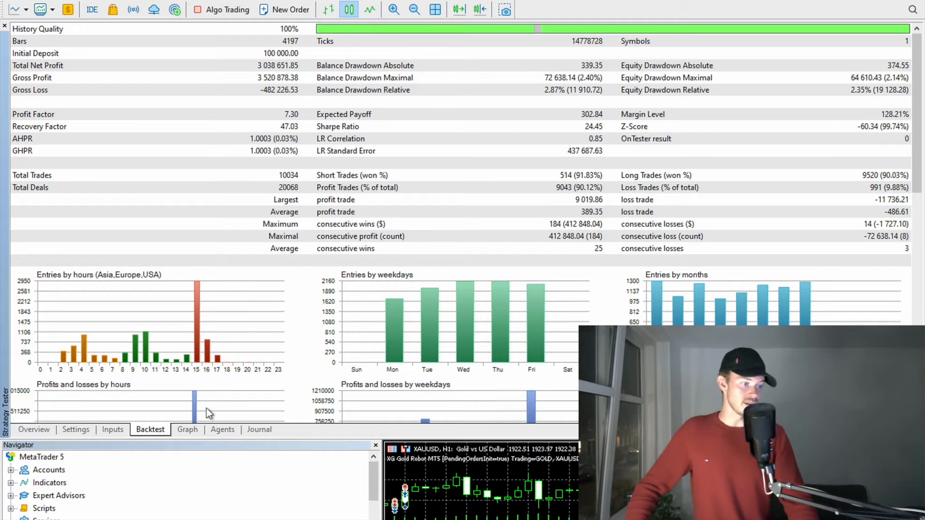
# Display the balance/equity graph climbing from 100,000 toward about 3.2 million
pyautogui.click(187, 429)
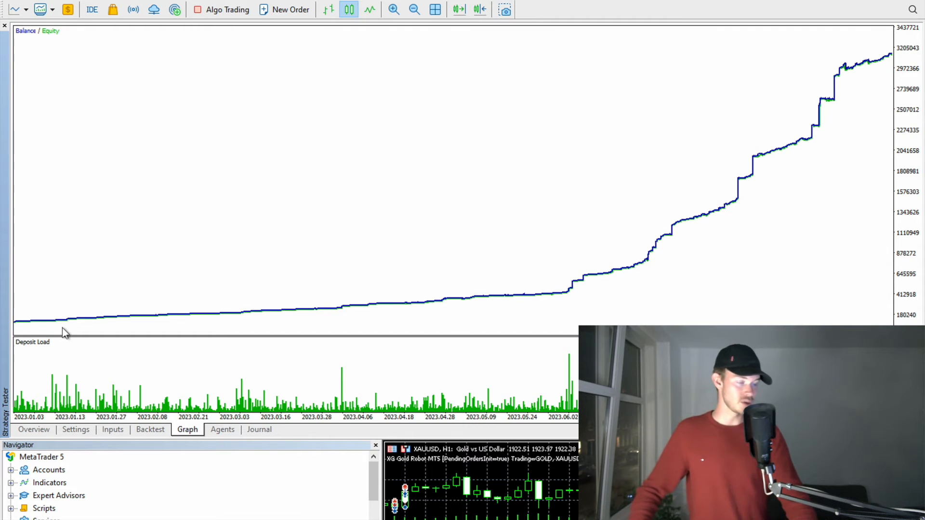
pyautogui.moveTo(563, 344)
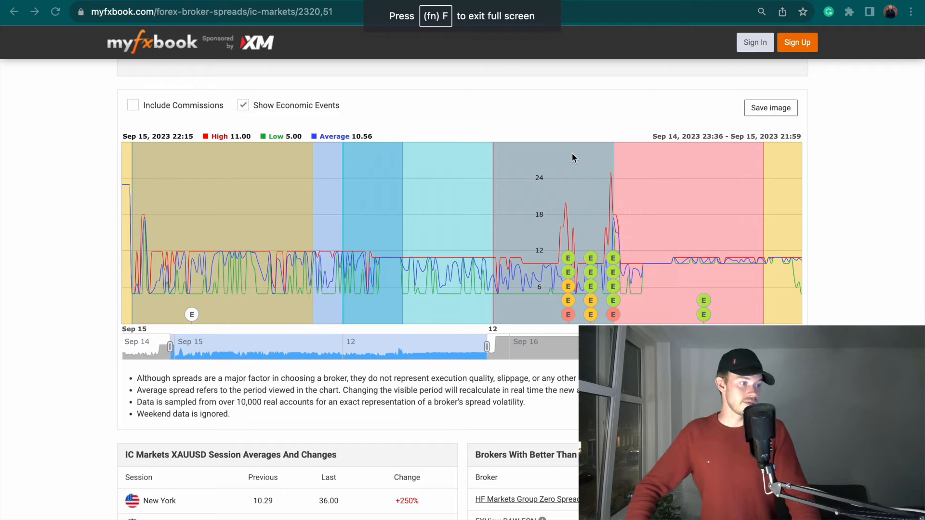
pyautogui.moveTo(261, 155)
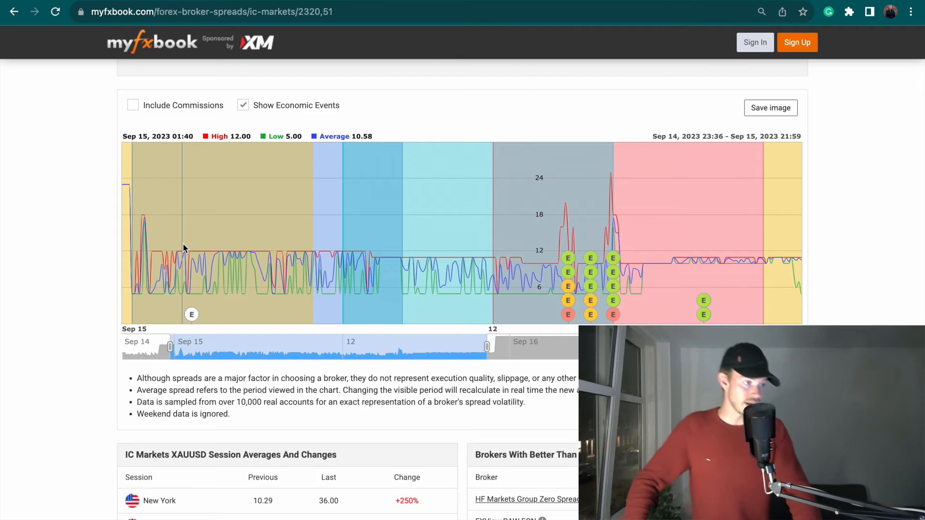
pyautogui.moveTo(380, 263)
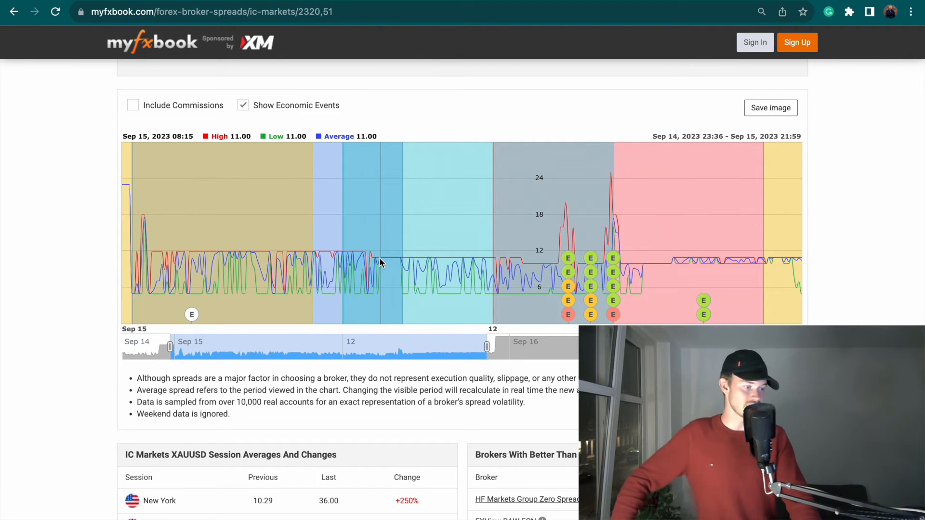
pyautogui.moveTo(305, 266)
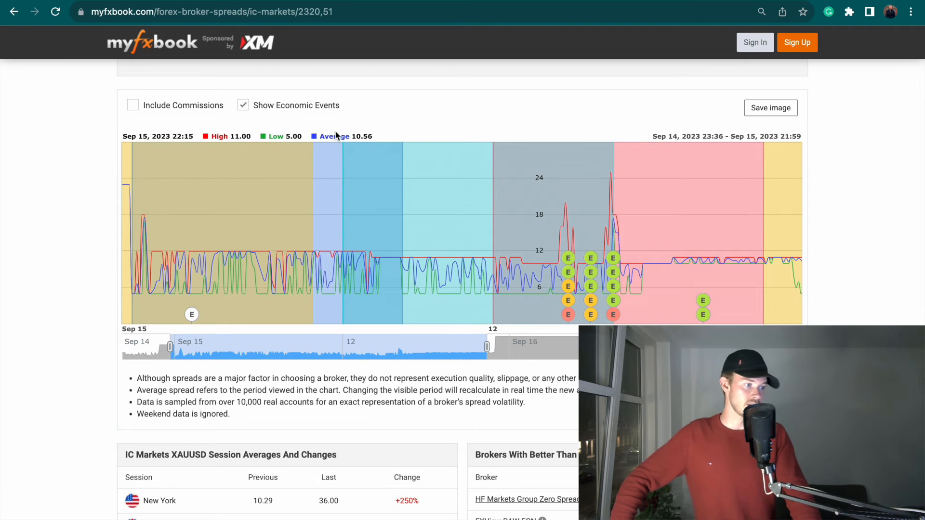
pyautogui.moveTo(352, 157)
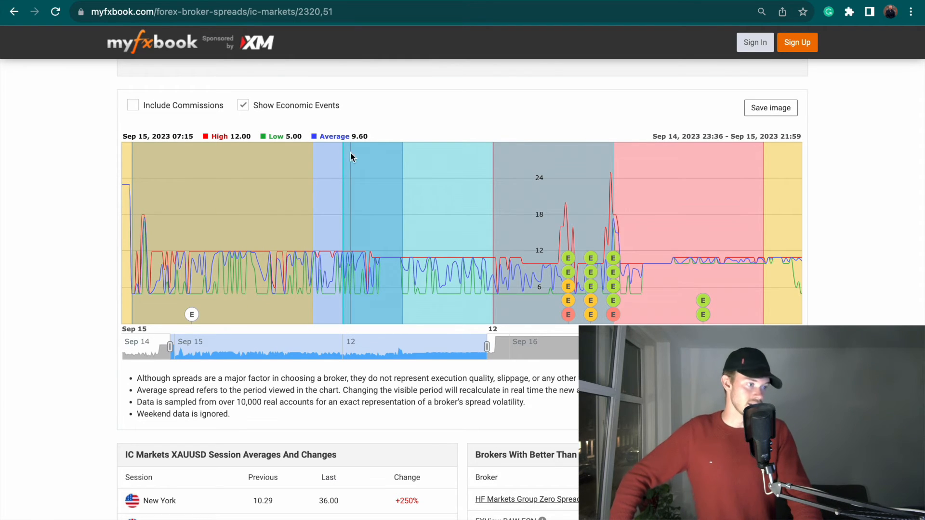
pyautogui.moveTo(419, 222)
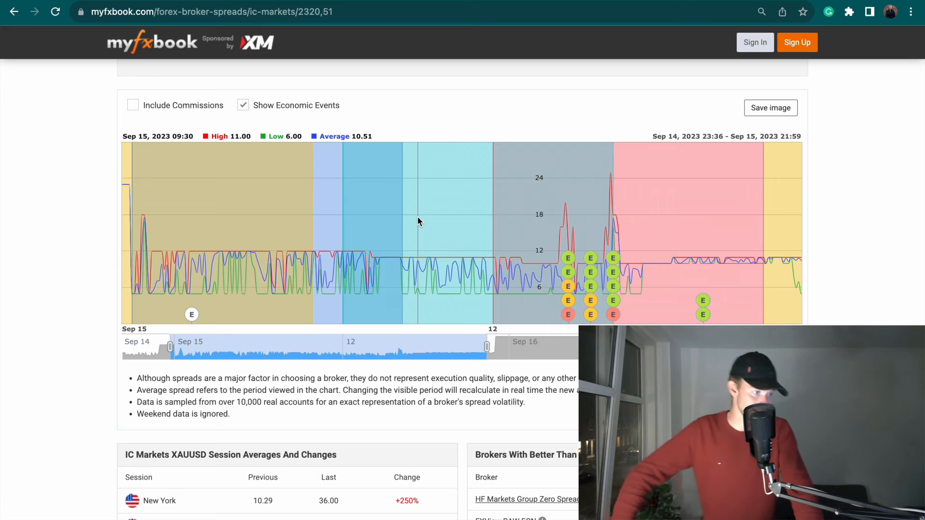
pyautogui.moveTo(419, 224)
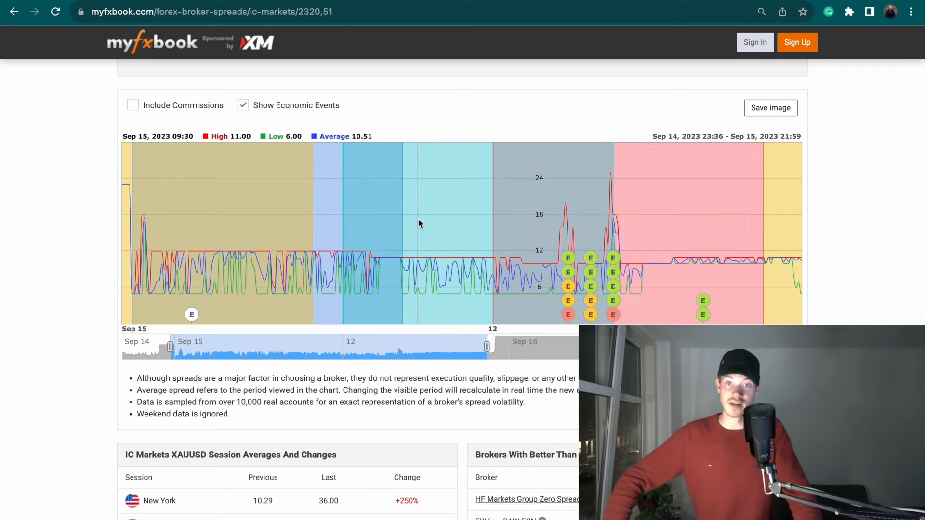
pyautogui.moveTo(411, 210)
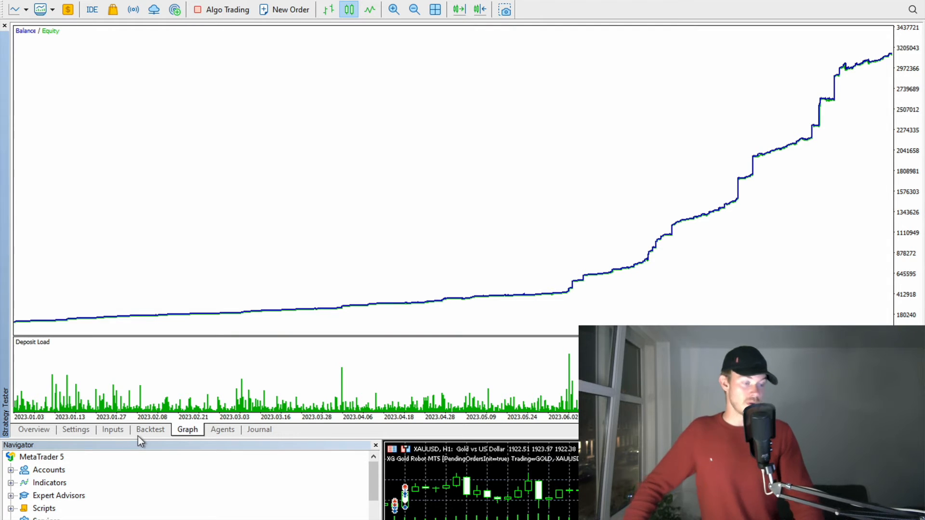
pyautogui.moveTo(127, 441)
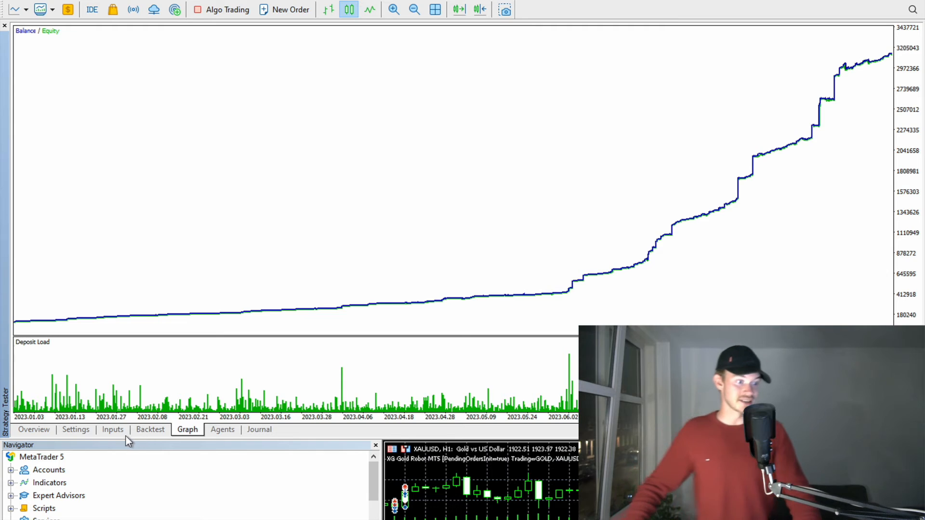
# Set the tested XAUUSD symbol's spread to 80 and start a new backtest
pyautogui.click(76, 430)
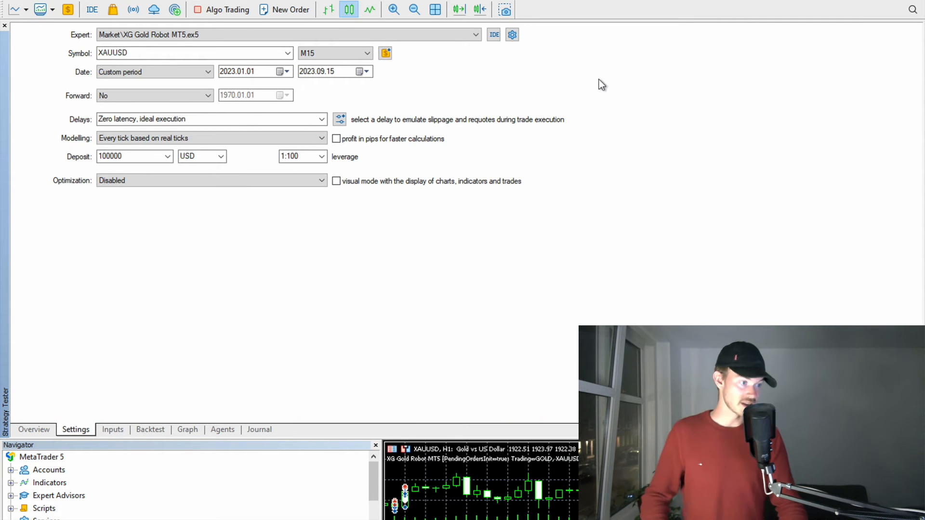
pyautogui.click(385, 53)
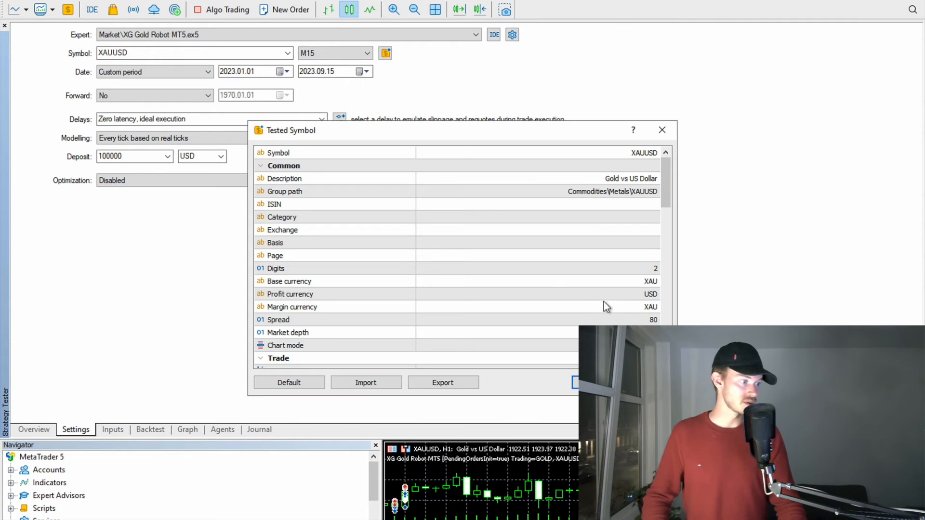
pyautogui.click(278, 320)
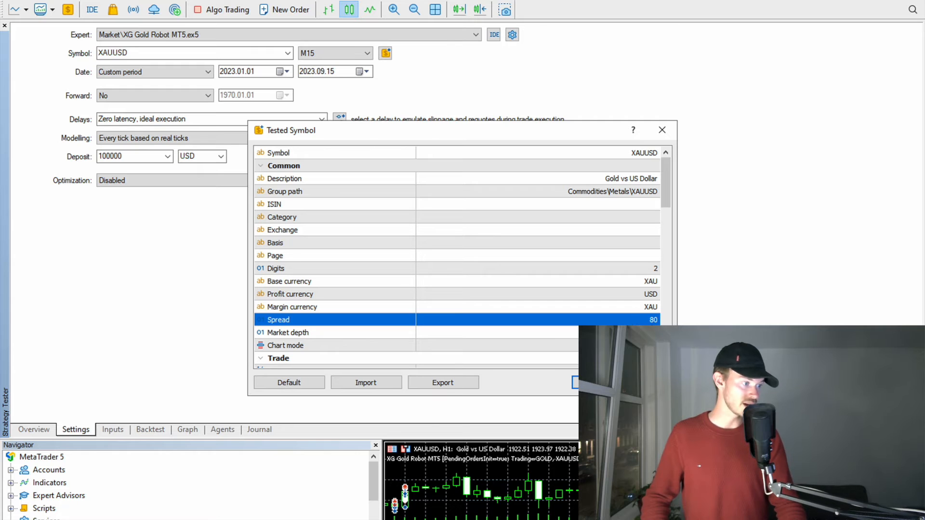
pyautogui.click(661, 130)
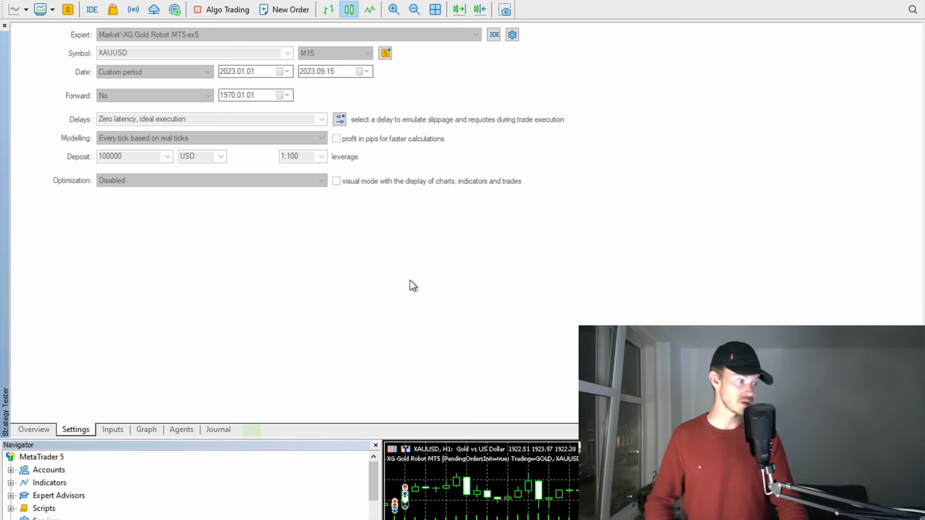
# Review the rerun's balance curve falling to about 51,800, then return to Settings
pyautogui.click(146, 429)
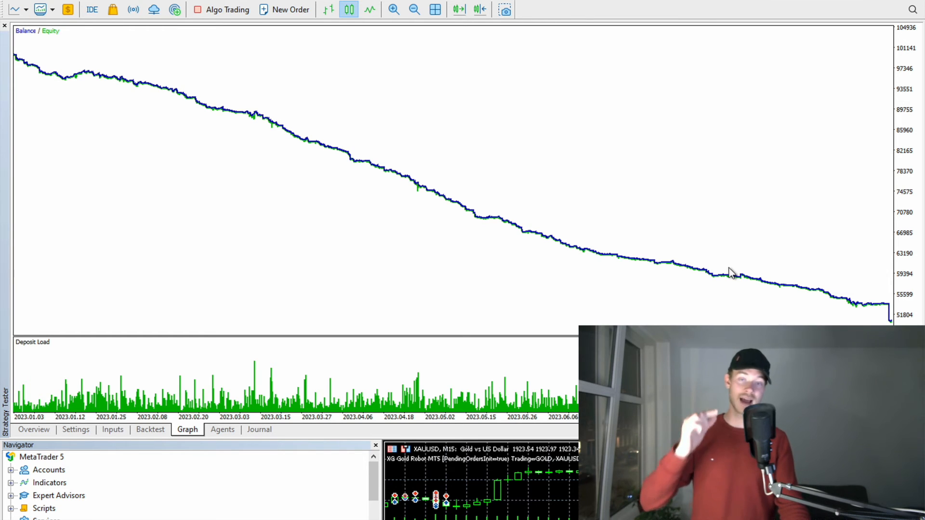
pyautogui.moveTo(353, 284)
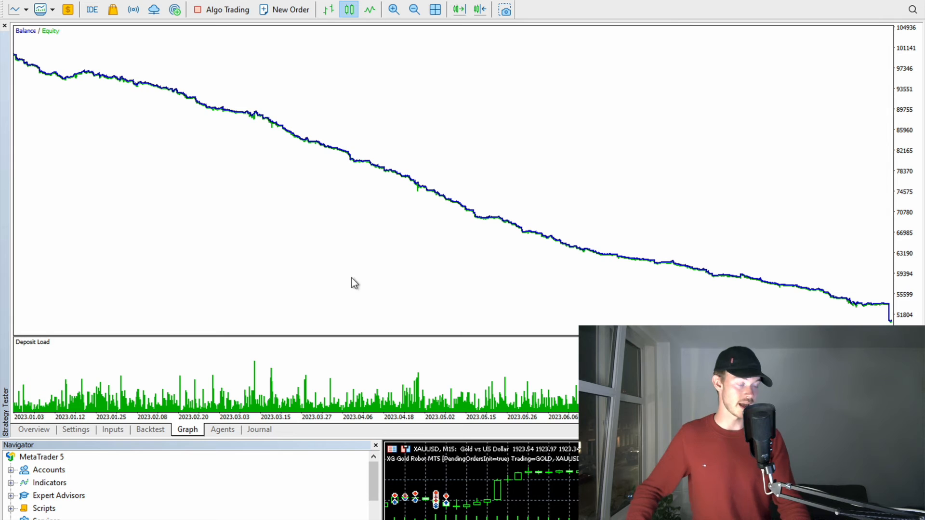
pyautogui.click(76, 429)
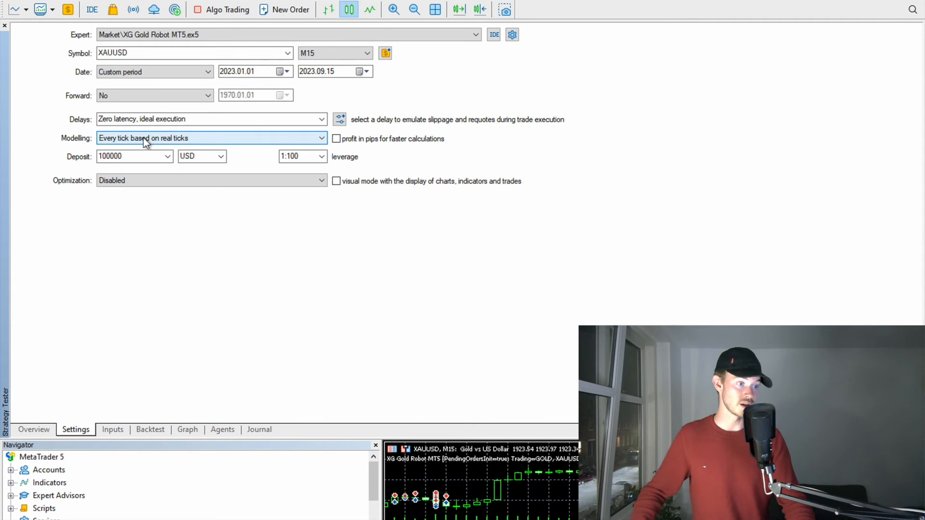
pyautogui.moveTo(249, 136)
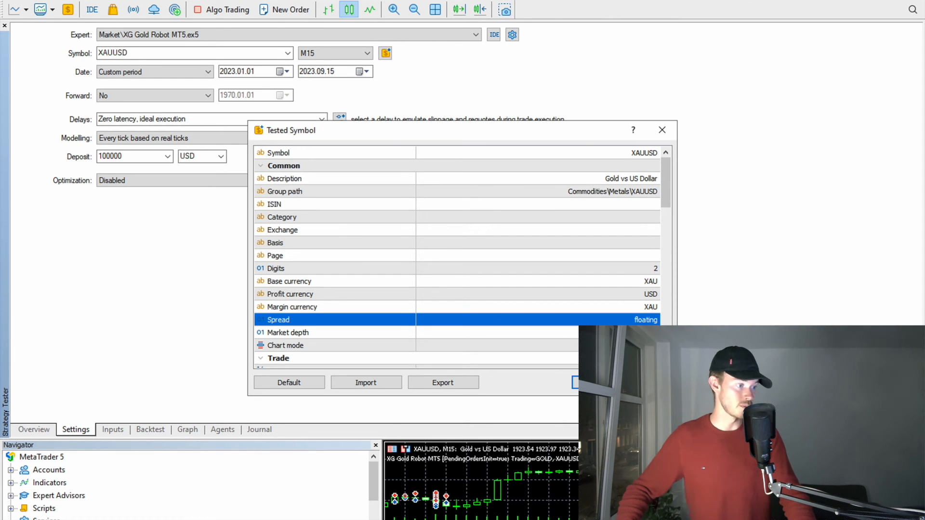
# Switch the XAUUSD spread to floating and restart the backtest
pyautogui.click(662, 130)
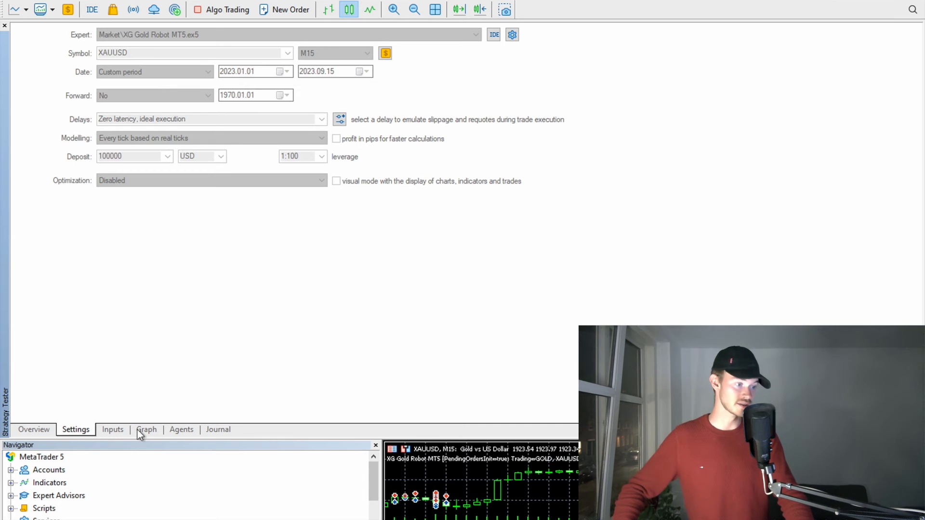
# Watch the floating-spread run's equity graph falling toward about 51,800
pyautogui.click(147, 430)
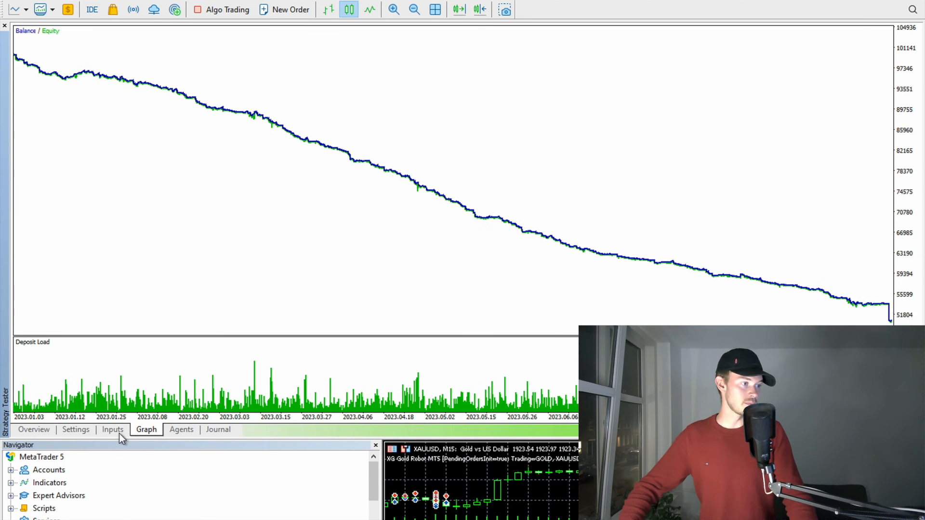
# Check the robot's input parameters, then view the report: -49,285.08 net profit, profit factor 0.40
pyautogui.click(112, 430)
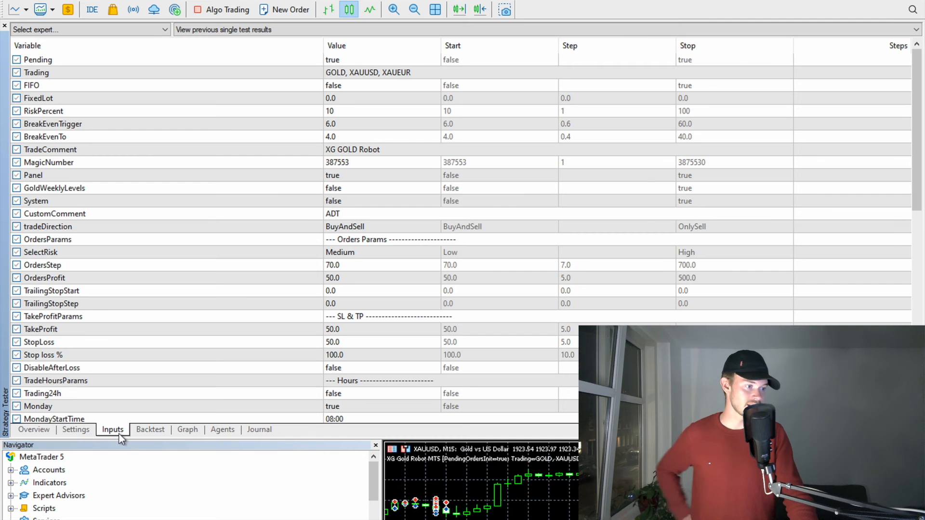
pyautogui.click(150, 430)
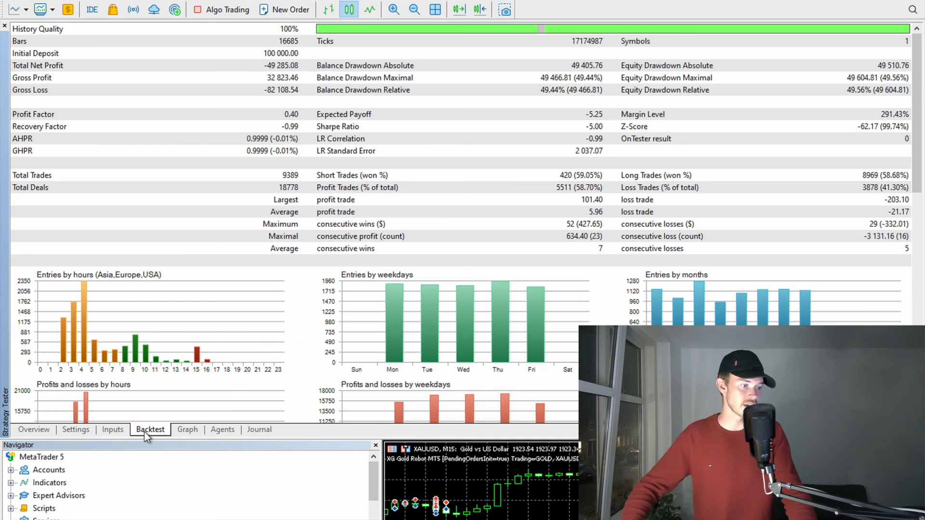
pyautogui.moveTo(248, 341)
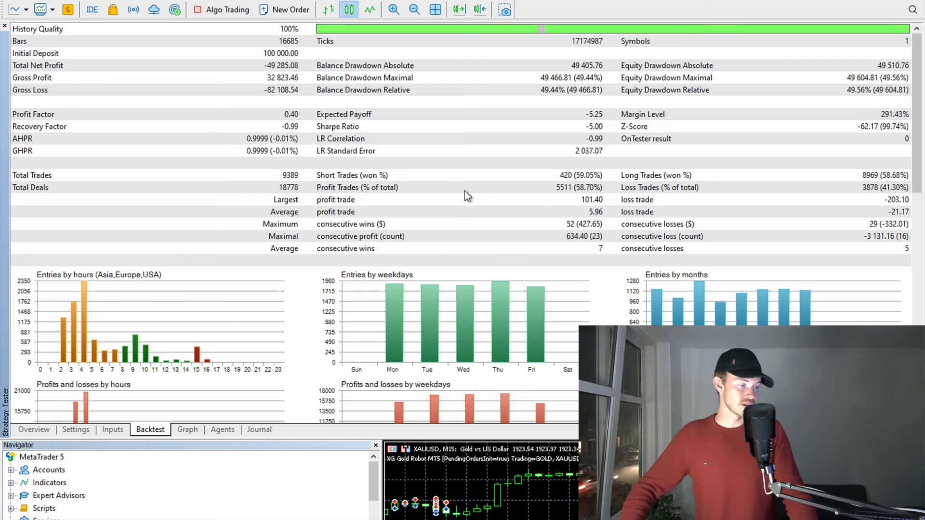
pyautogui.moveTo(576, 192)
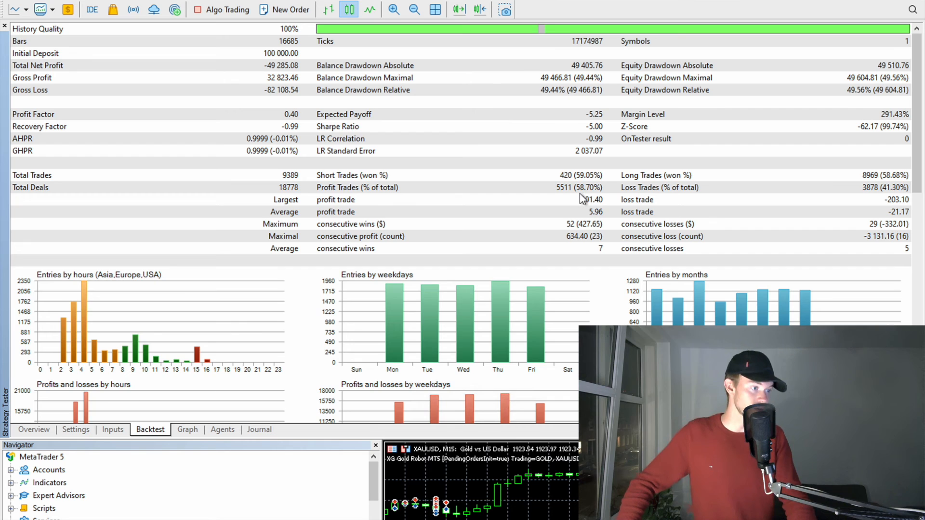
# Show the Graph tab's balance curve falling from about 100,000 to roughly 51,800
pyautogui.click(187, 429)
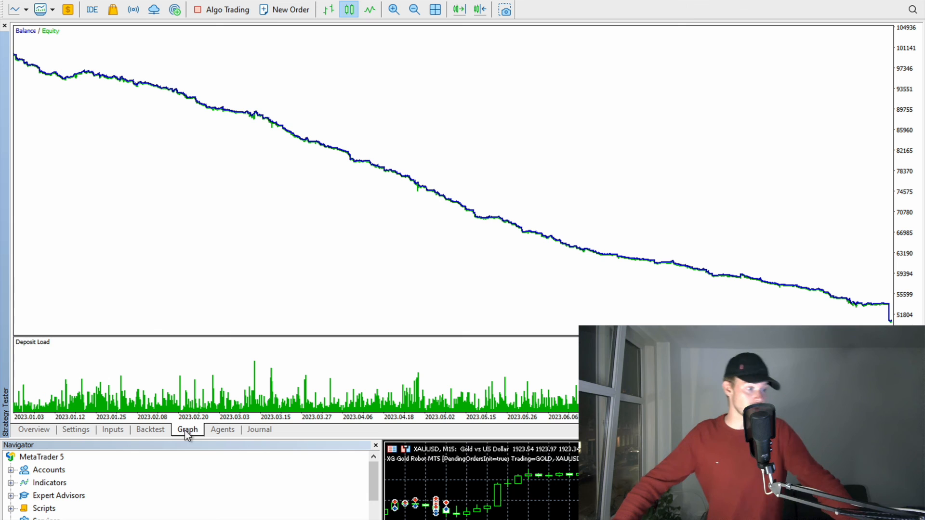
pyautogui.moveTo(433, 211)
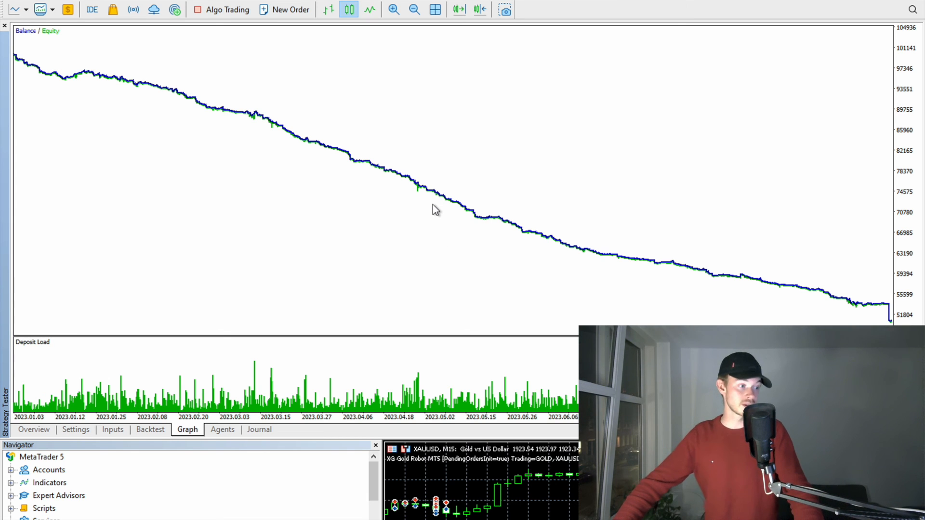